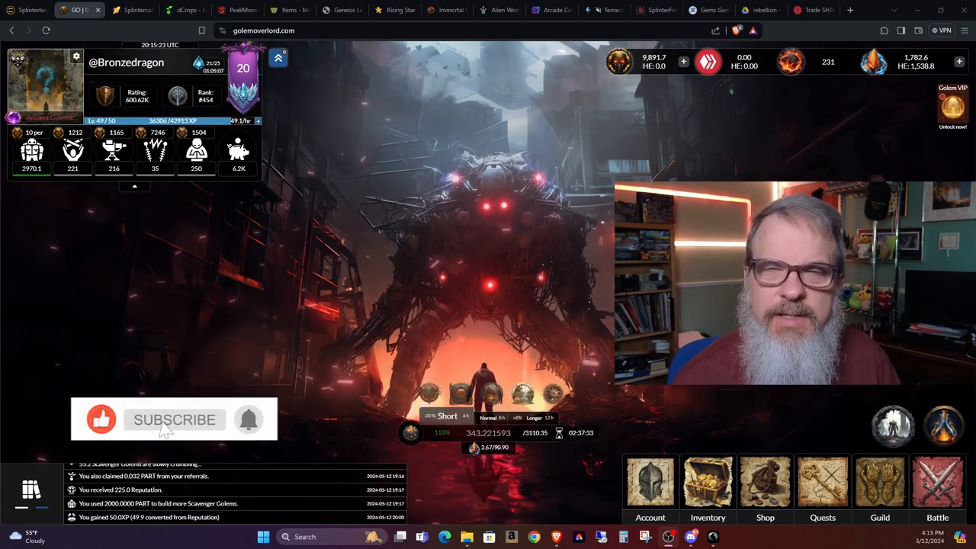
Open the Knights of the Rose Templar guild overview, then its member list (23 of 25 members).
left_click(174, 419)
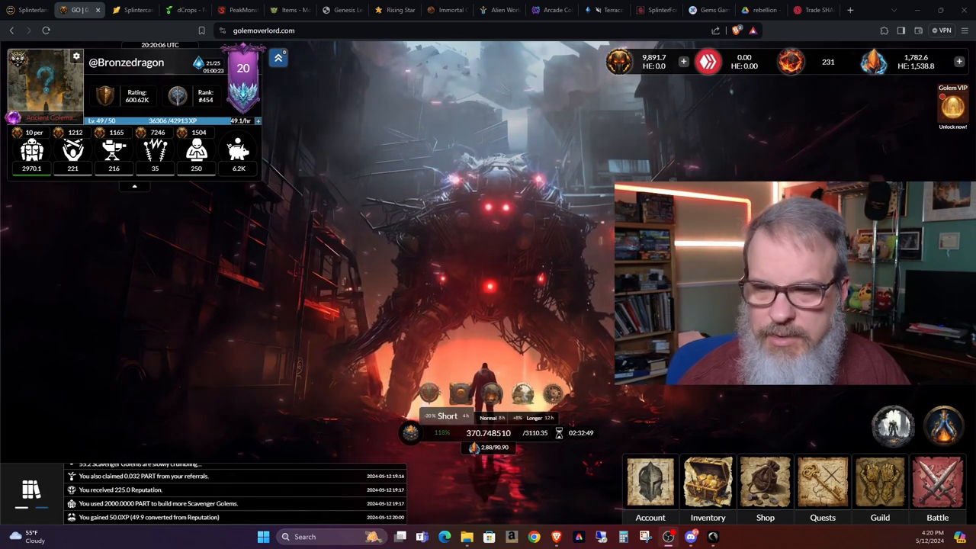
left_click(880, 482)
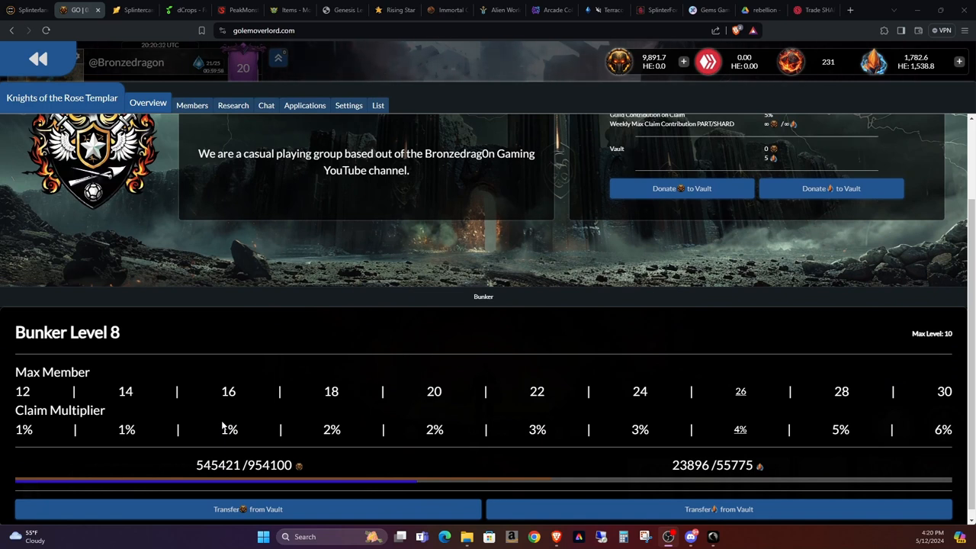
mouse_move(38, 435)
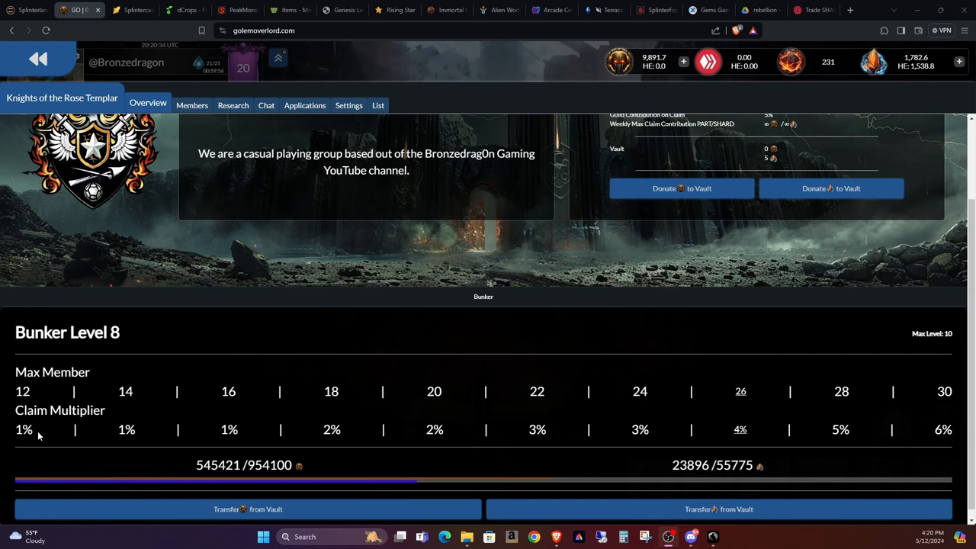
mouse_move(504, 463)
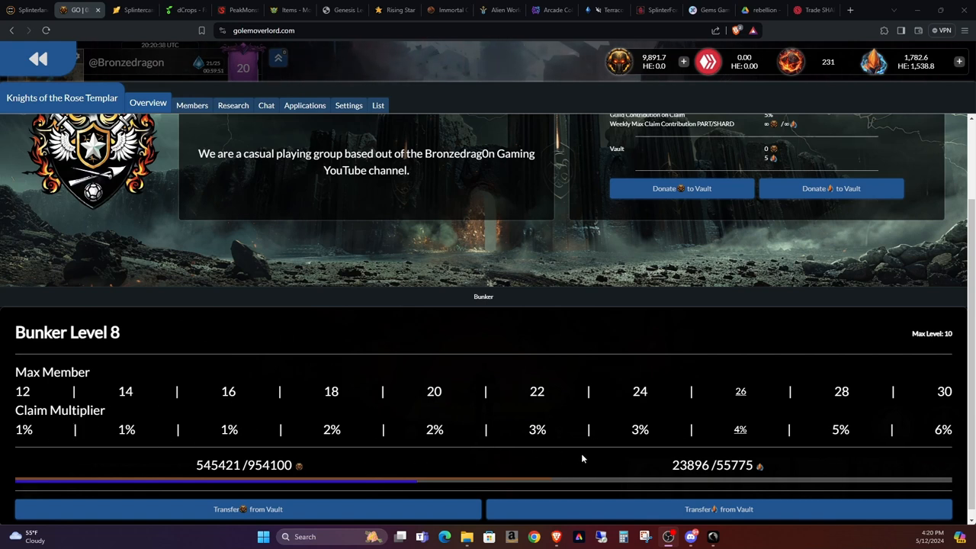
mouse_move(180, 451)
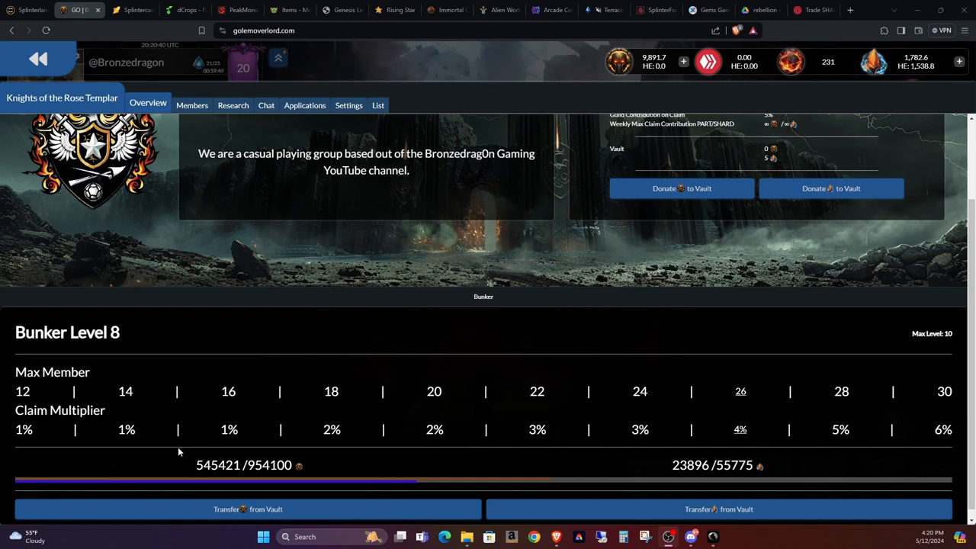
mouse_move(156, 445)
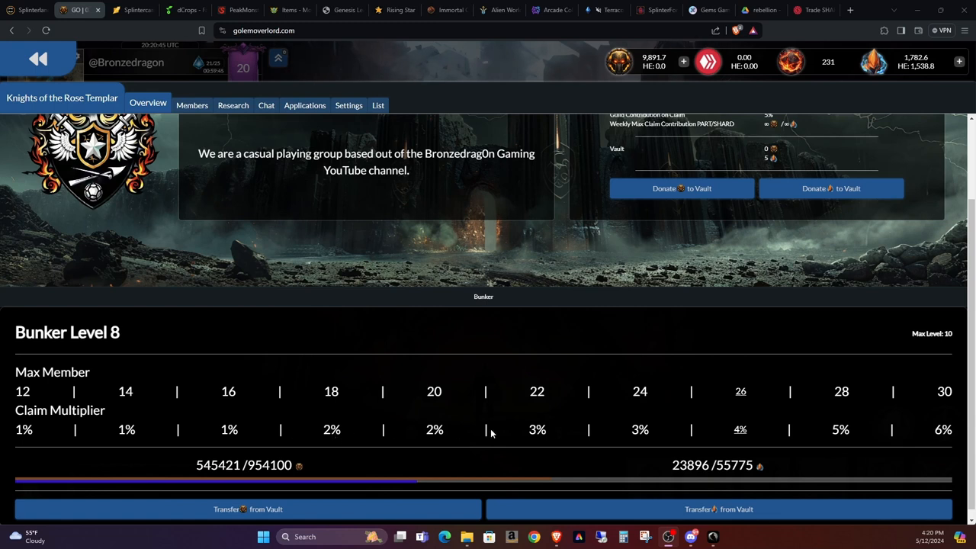
mouse_move(469, 443)
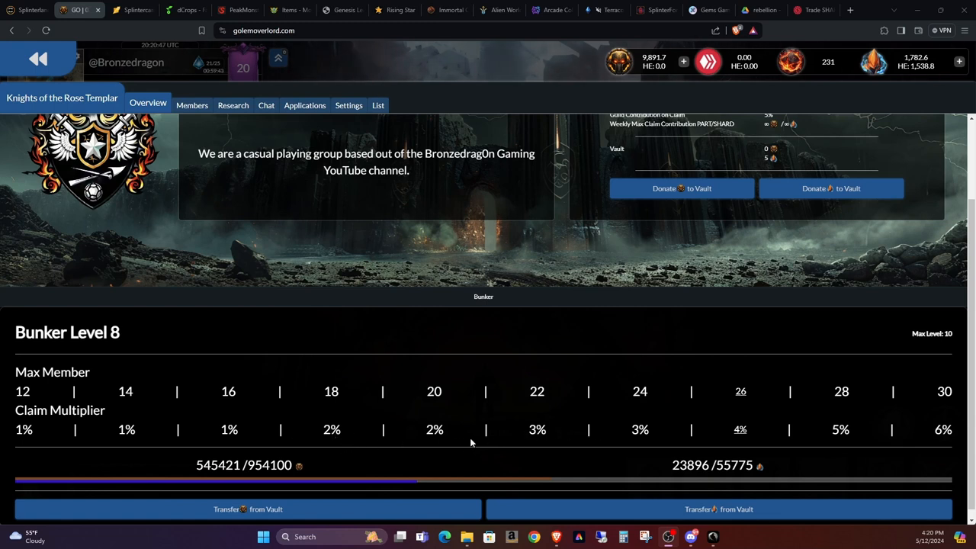
mouse_move(677, 445)
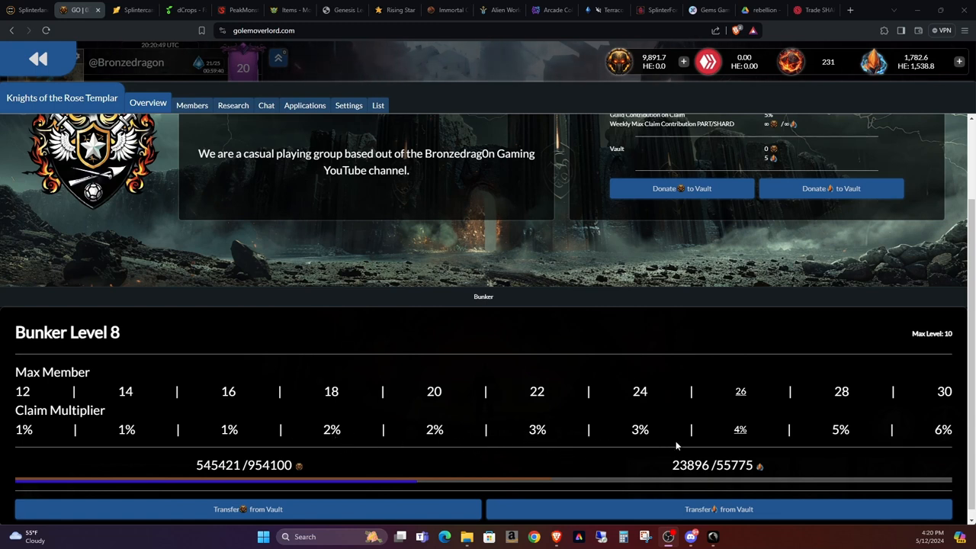
mouse_move(717, 427)
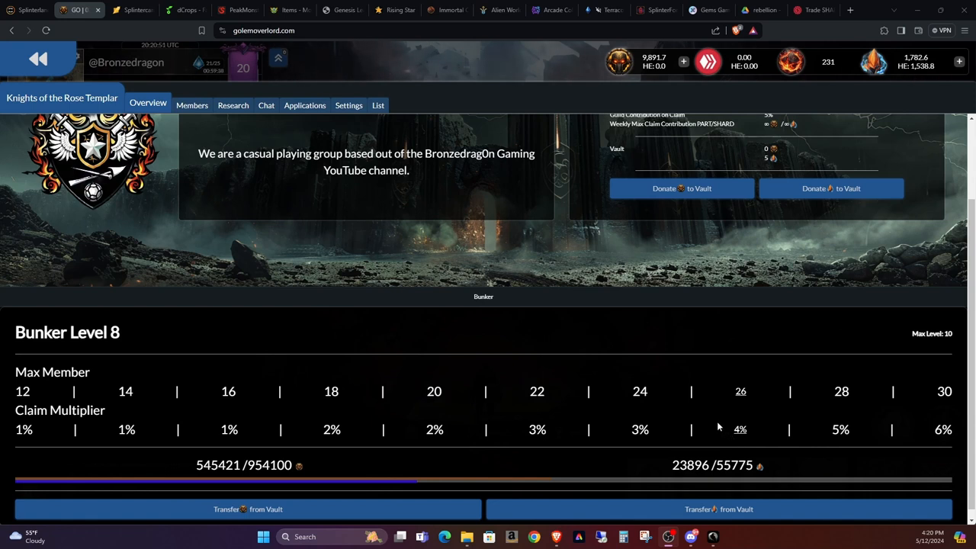
mouse_move(740, 436)
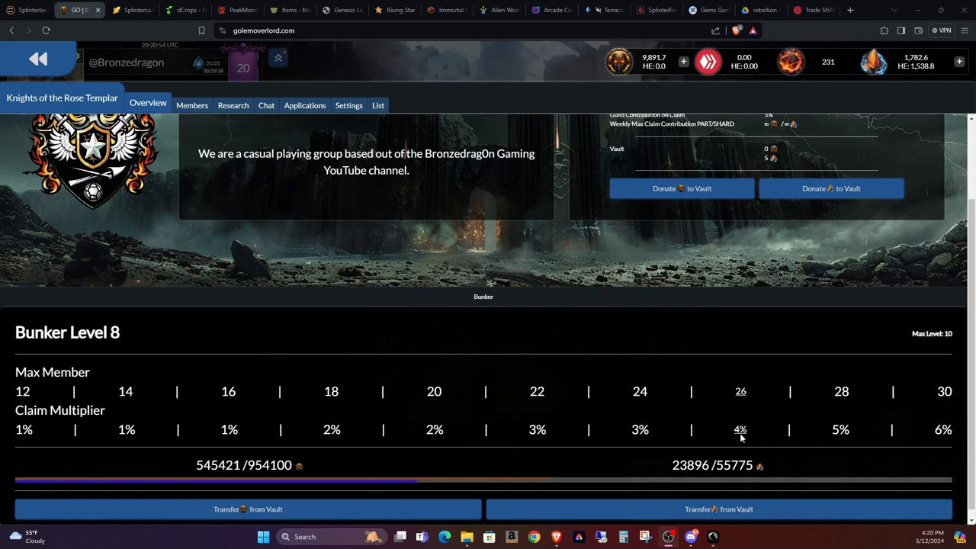
mouse_move(822, 435)
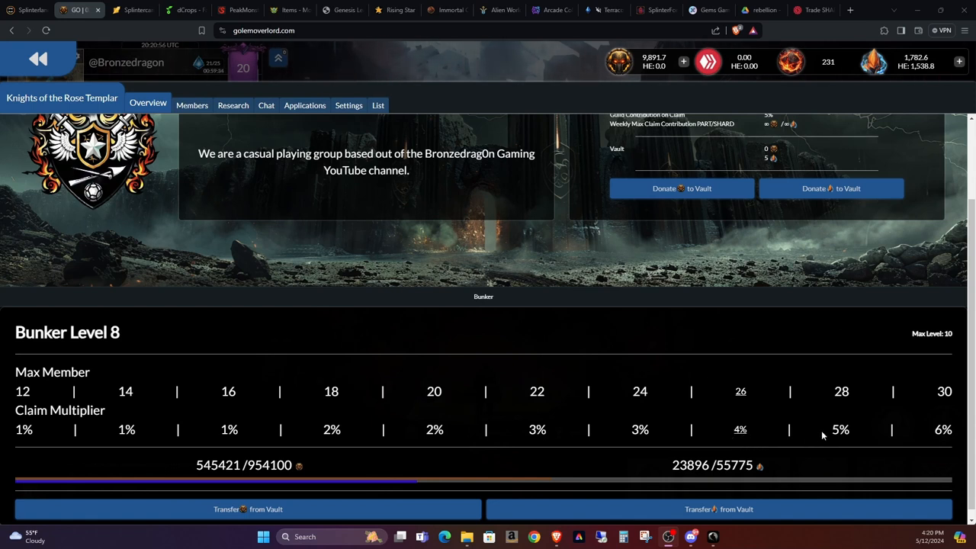
mouse_move(828, 435)
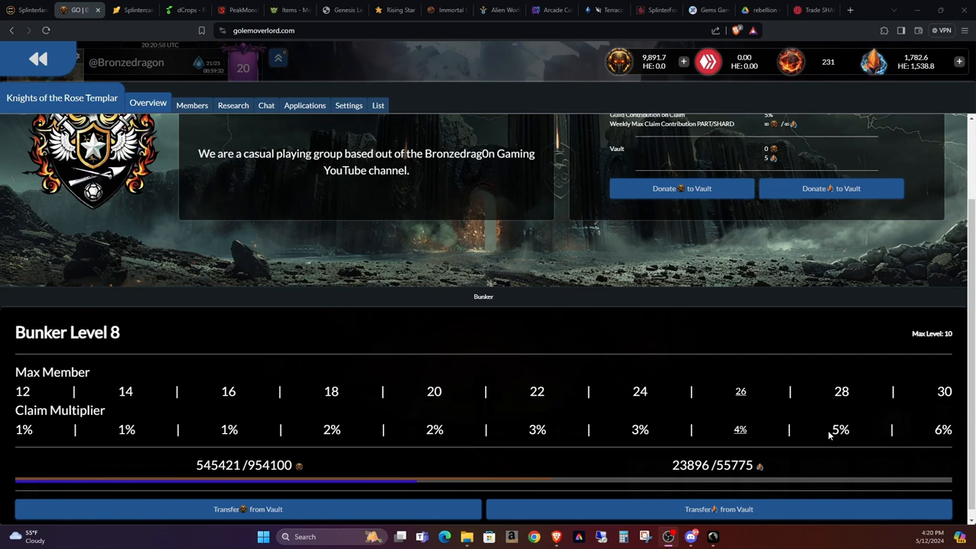
mouse_move(927, 437)
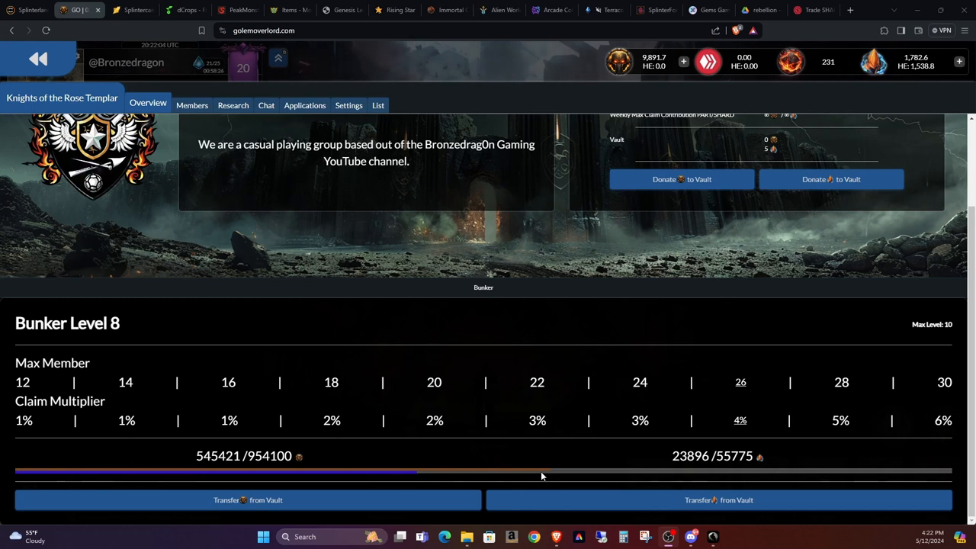
mouse_move(748, 427)
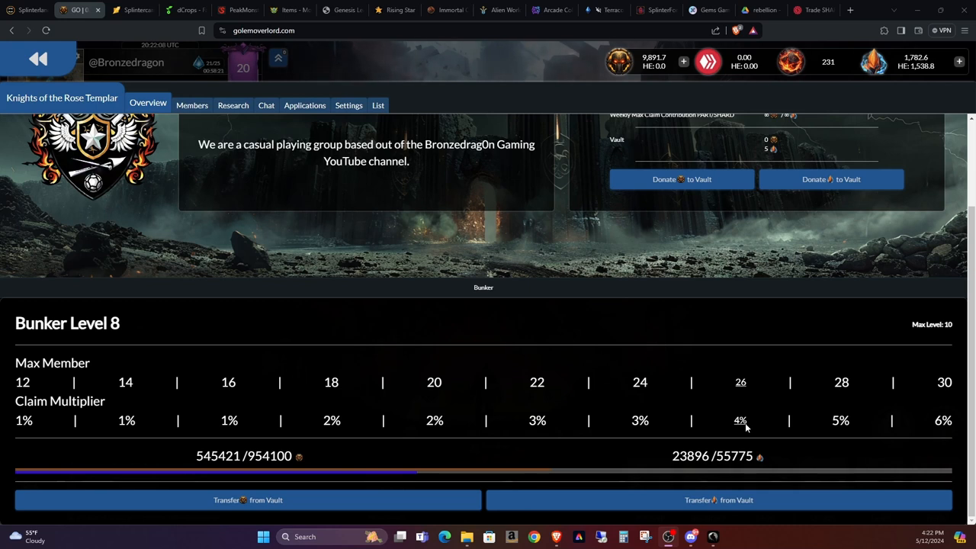
mouse_move(840, 442)
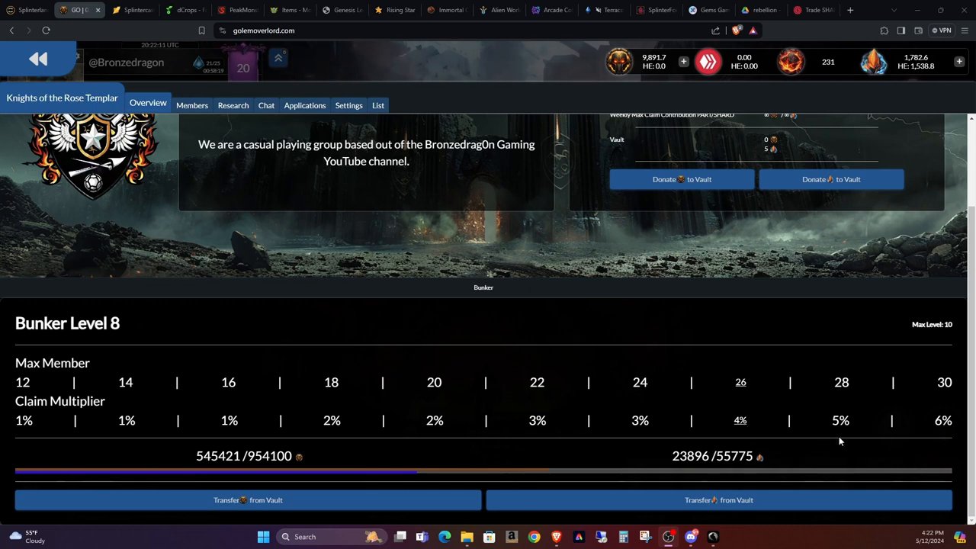
mouse_move(900, 444)
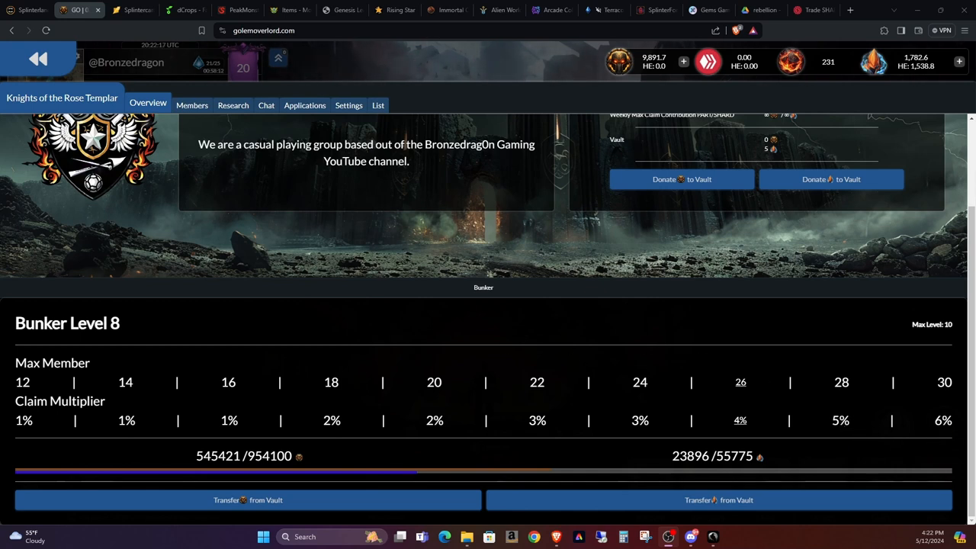
left_click(189, 106)
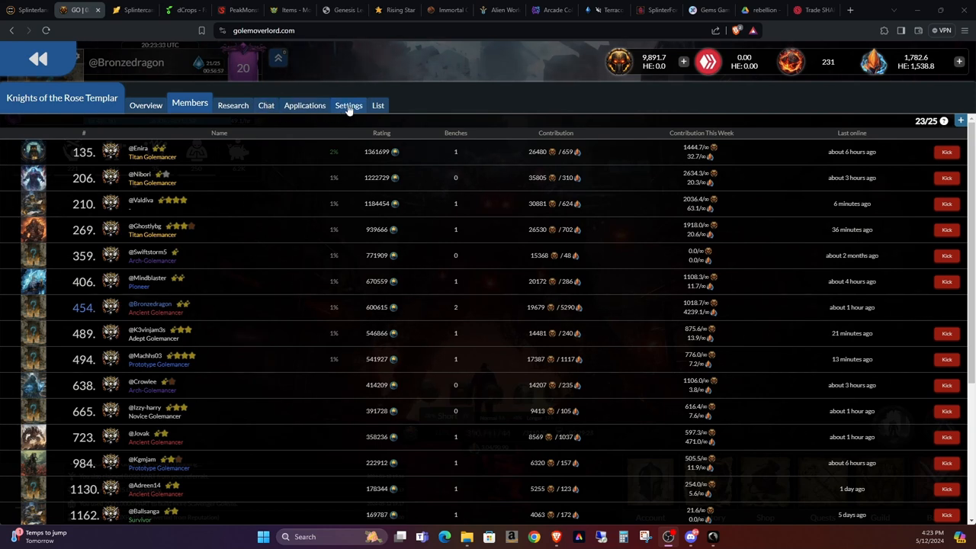
Show the ranked list of all guilds, topped by Perpetuum.
left_click(378, 105)
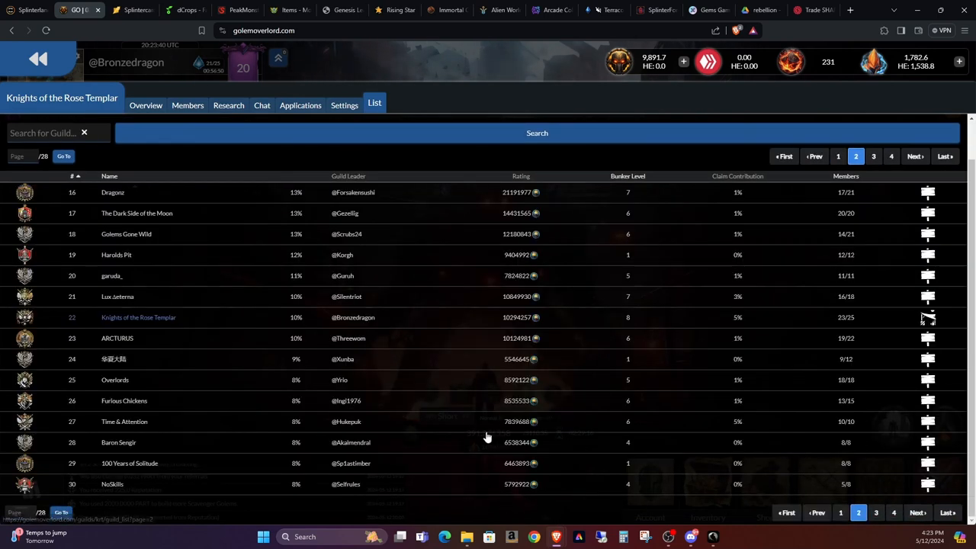
mouse_move(109, 342)
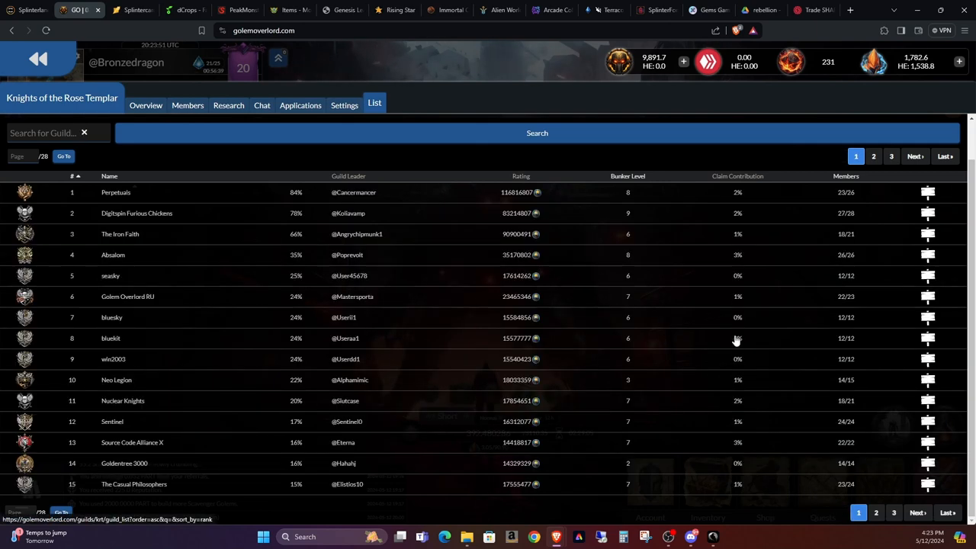
mouse_move(681, 223)
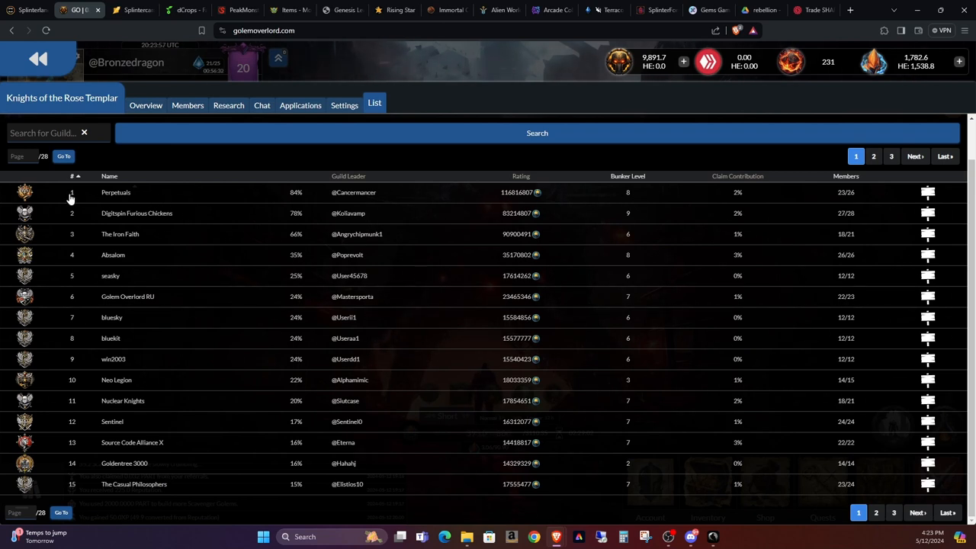
mouse_move(643, 223)
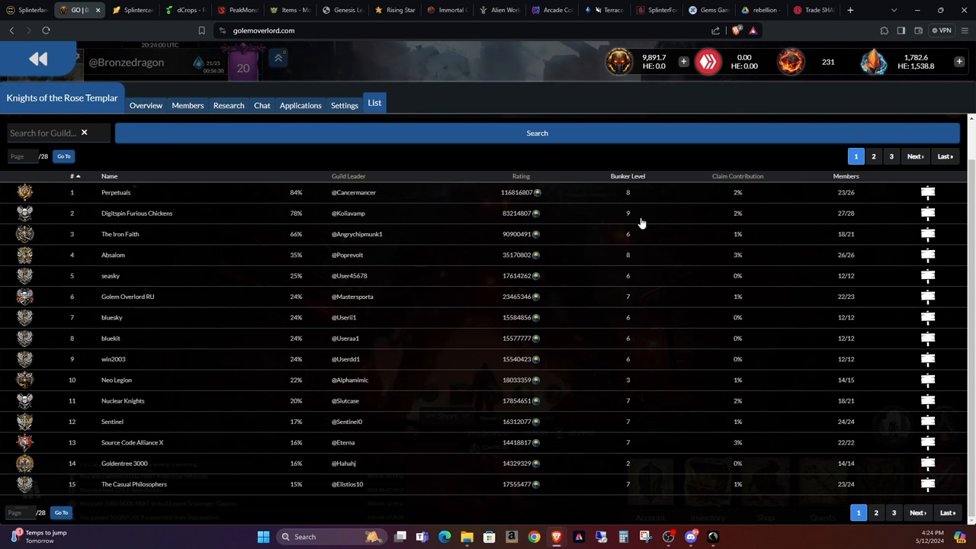
mouse_move(648, 269)
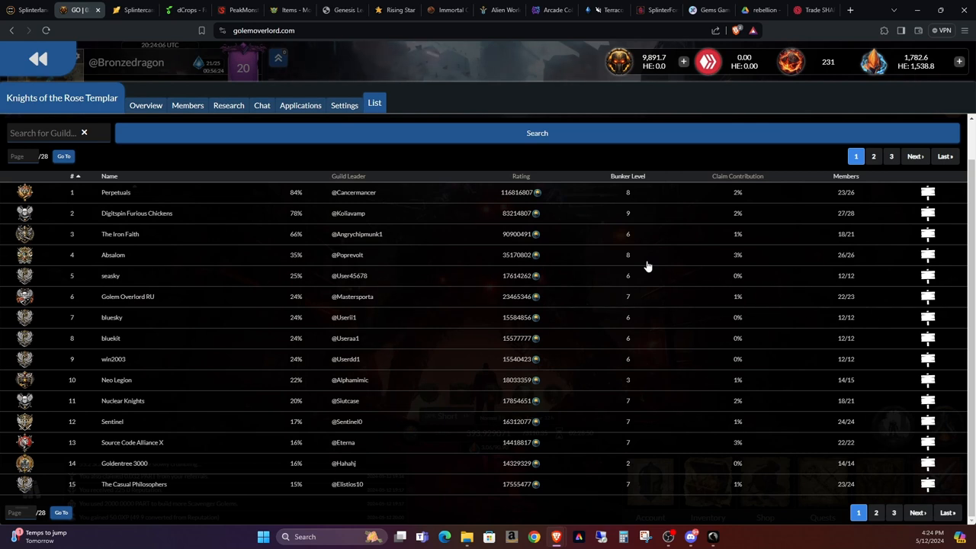
mouse_move(650, 226)
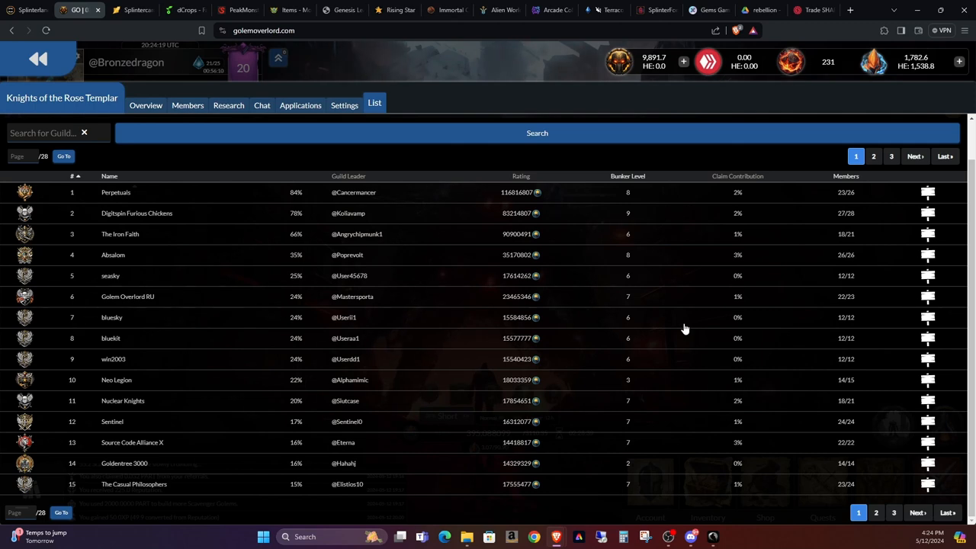
Return to the home screen with the golem scene, account stats and activity log.
left_click(230, 105)
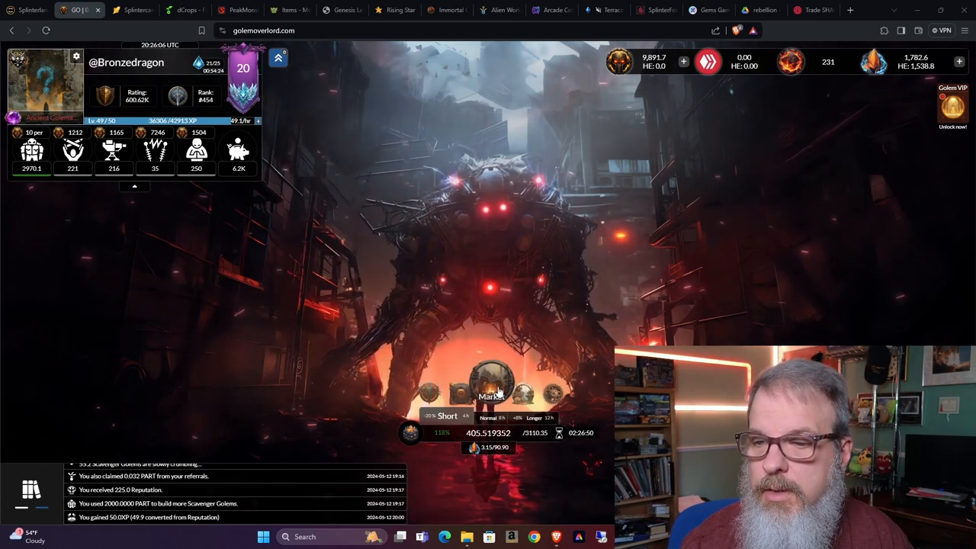
Go through the shop's NFT market to the NFT inventory with equipped background, advisor and module.
left_click(491, 397)
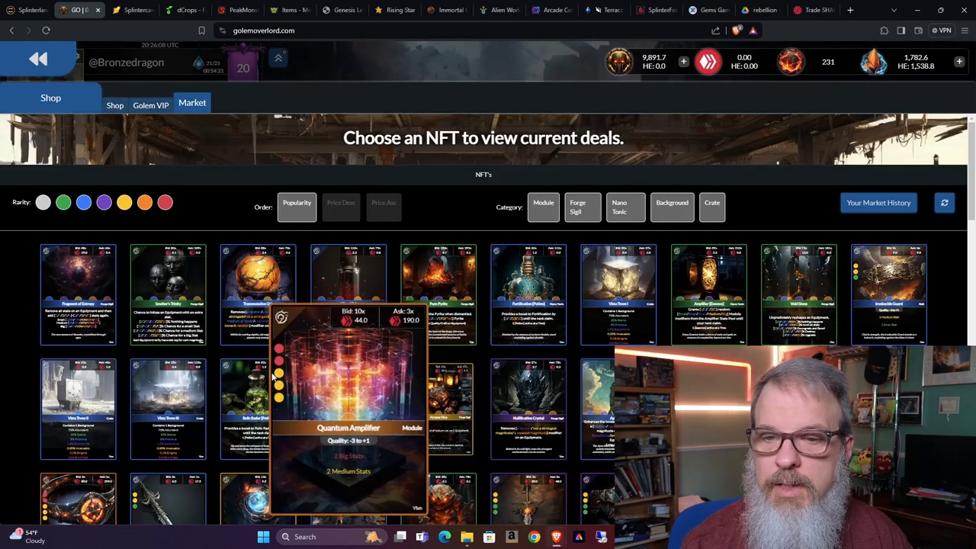
left_click(104, 201)
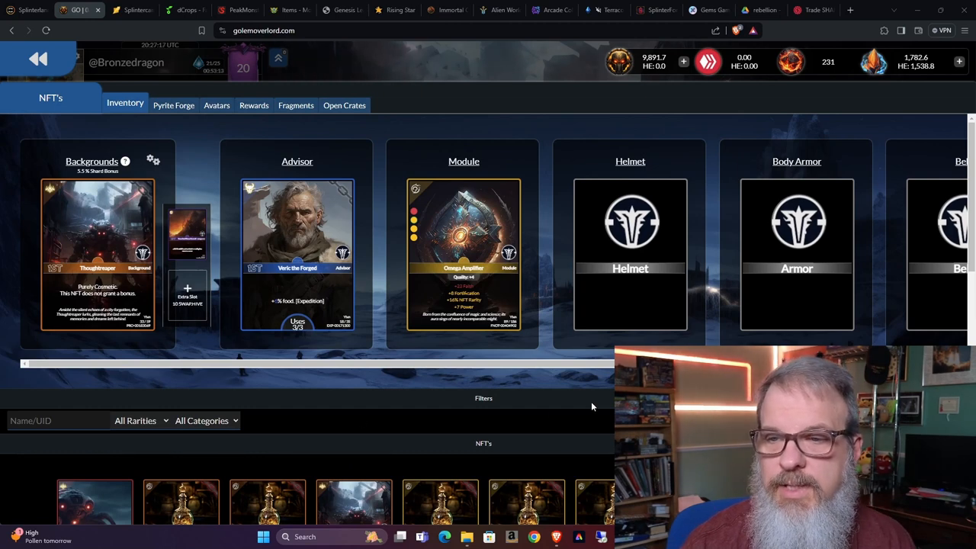
mouse_move(506, 398)
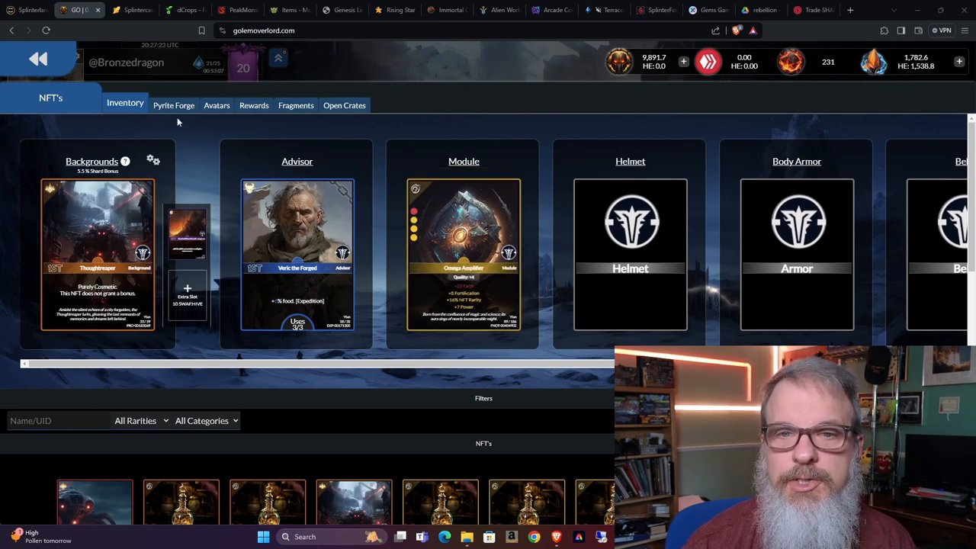
View the Pyrite Forge page offering to burn five equipment pieces for an upgraded one.
left_click(174, 105)
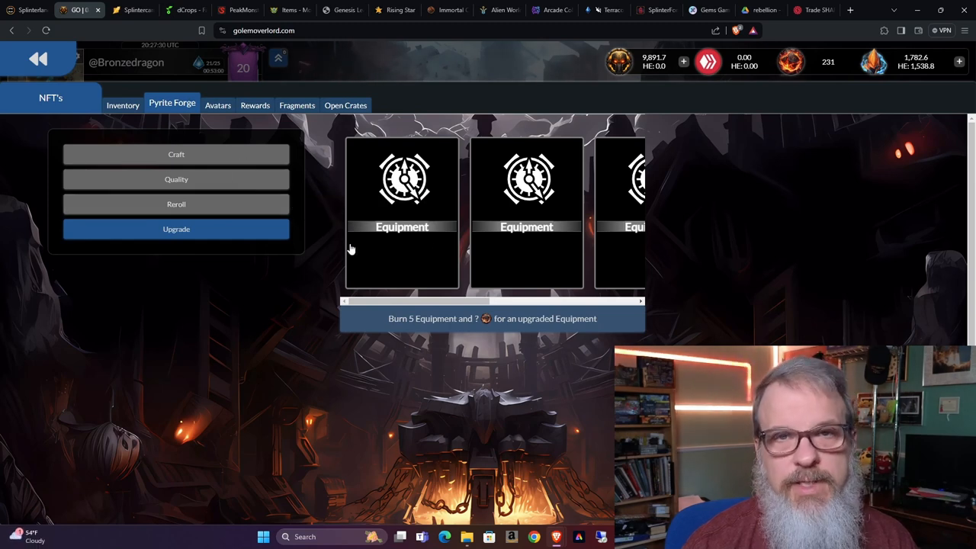
mouse_move(339, 254)
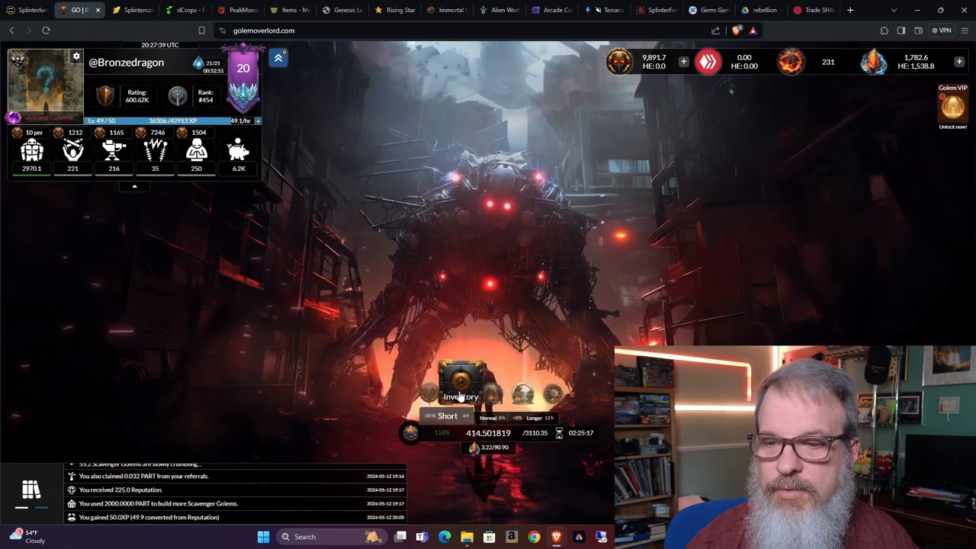
left_click(461, 381)
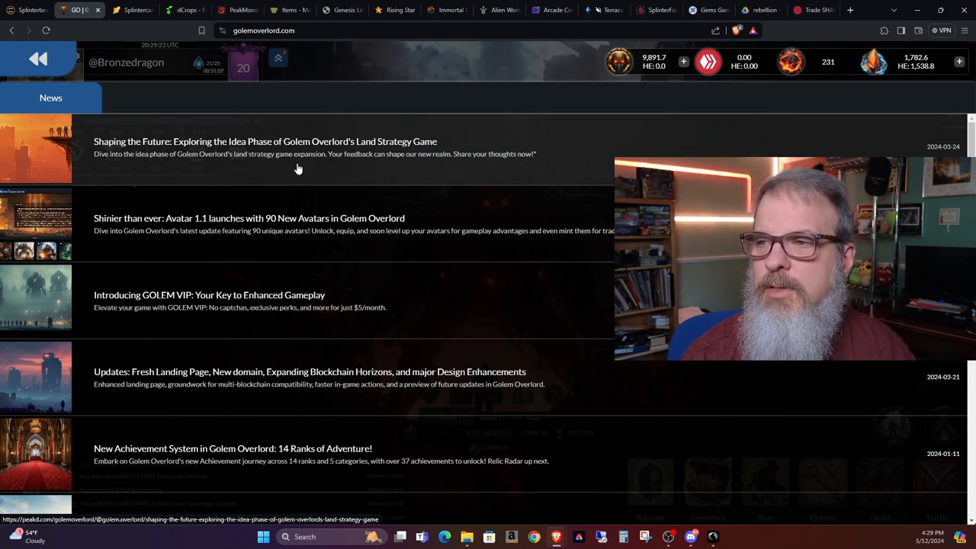
mouse_move(269, 171)
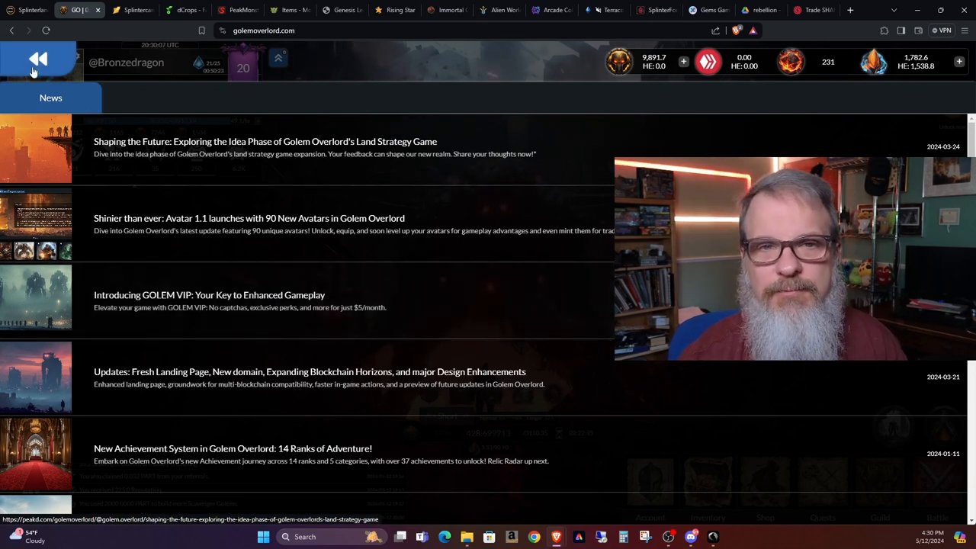
Leave the news announcements and return to the main home screen.
left_click(38, 60)
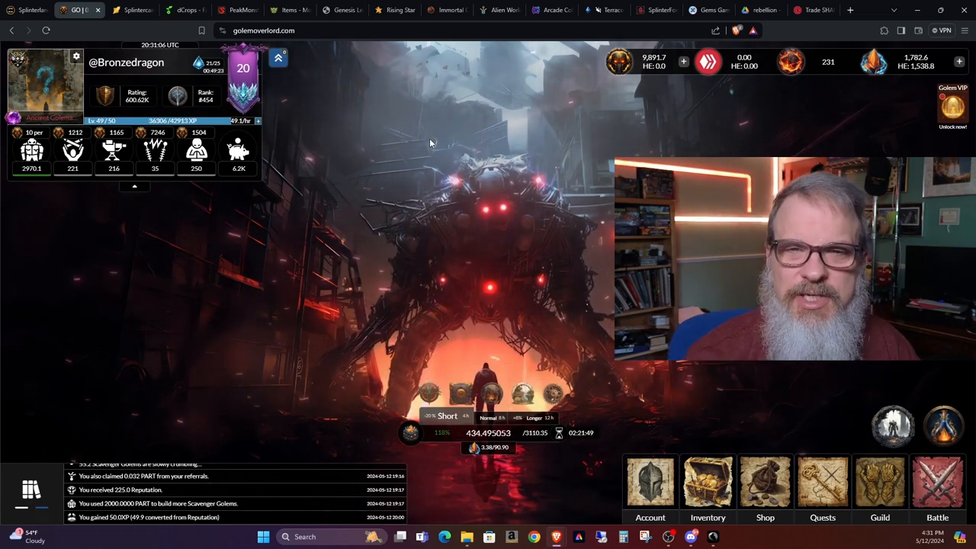
left_click(650, 496)
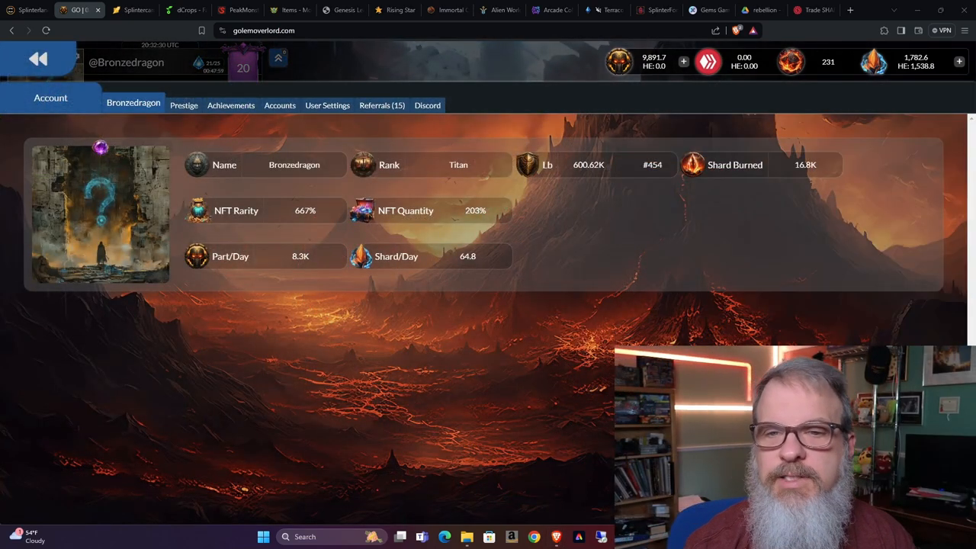
mouse_move(297, 312)
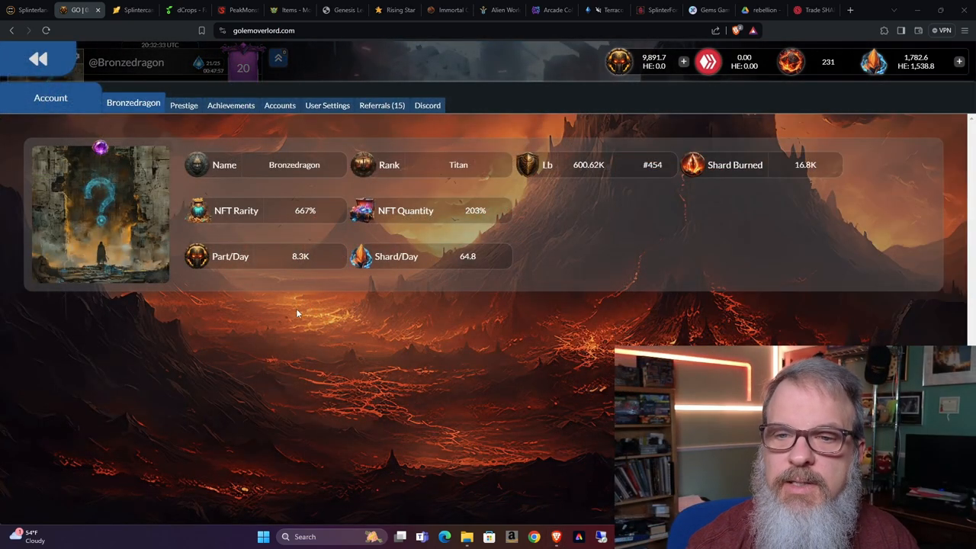
mouse_move(311, 319)
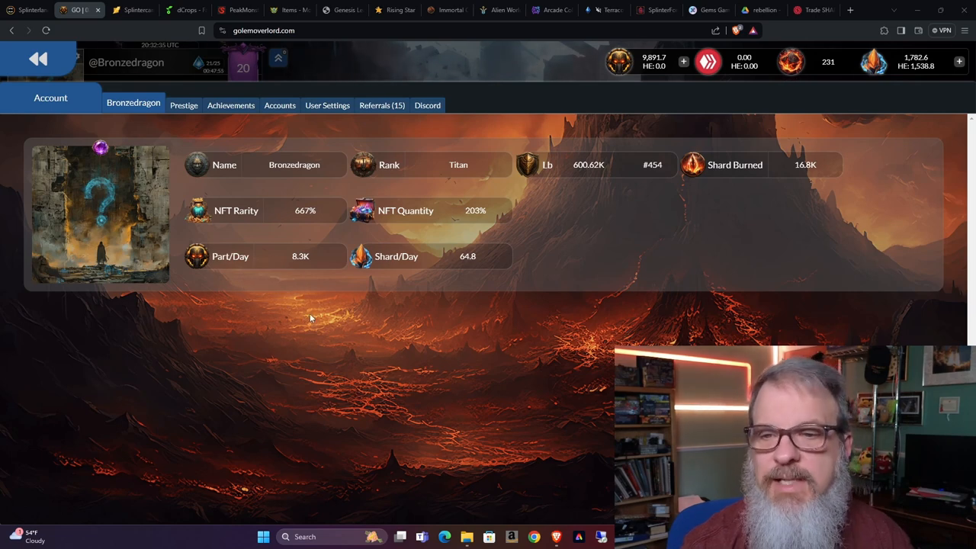
mouse_move(235, 211)
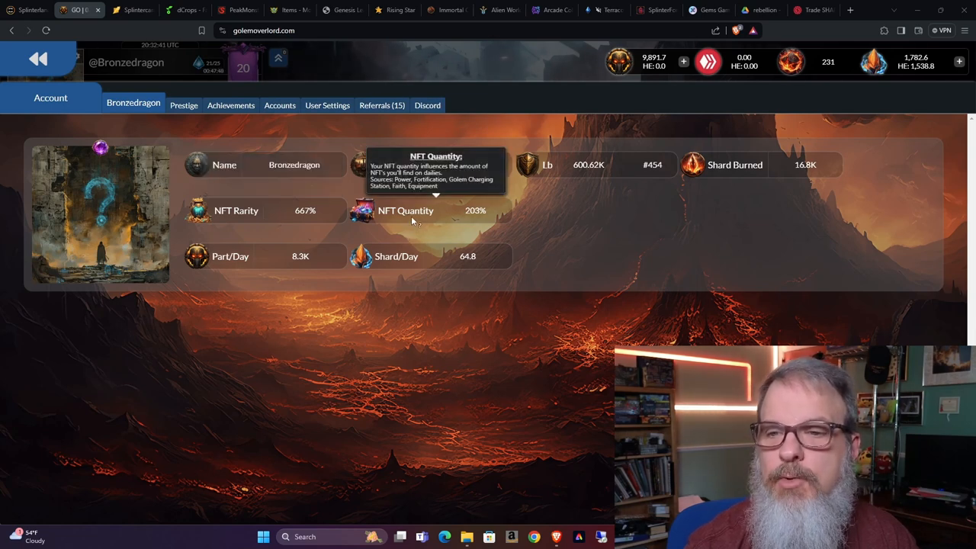
mouse_move(308, 235)
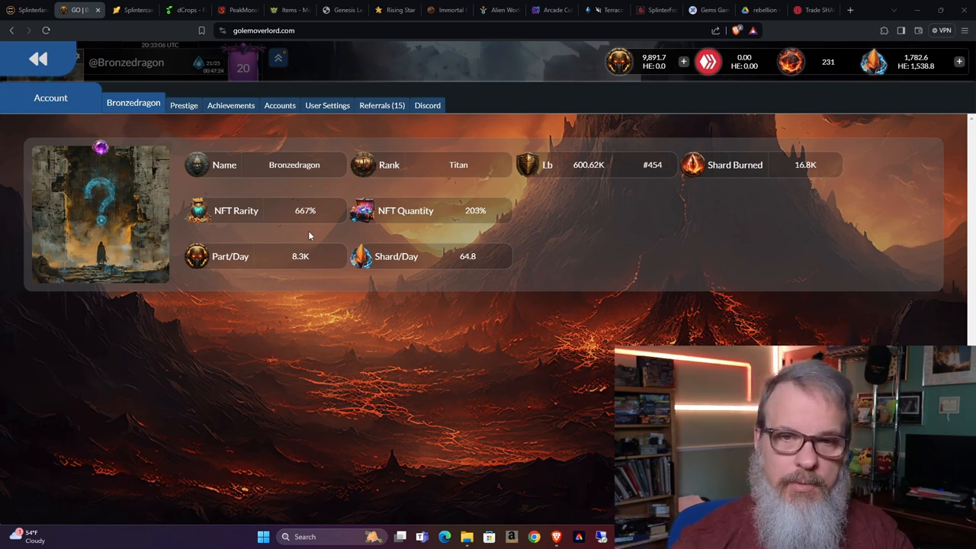
mouse_move(271, 259)
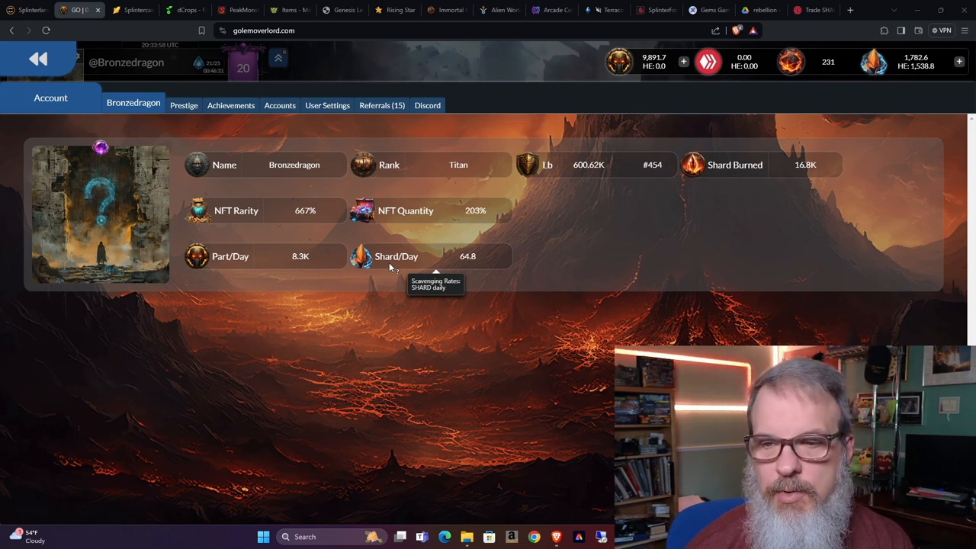
Review the Prestige 21 benefits, then show the Echoes of Triumph battle achievements.
left_click(183, 106)
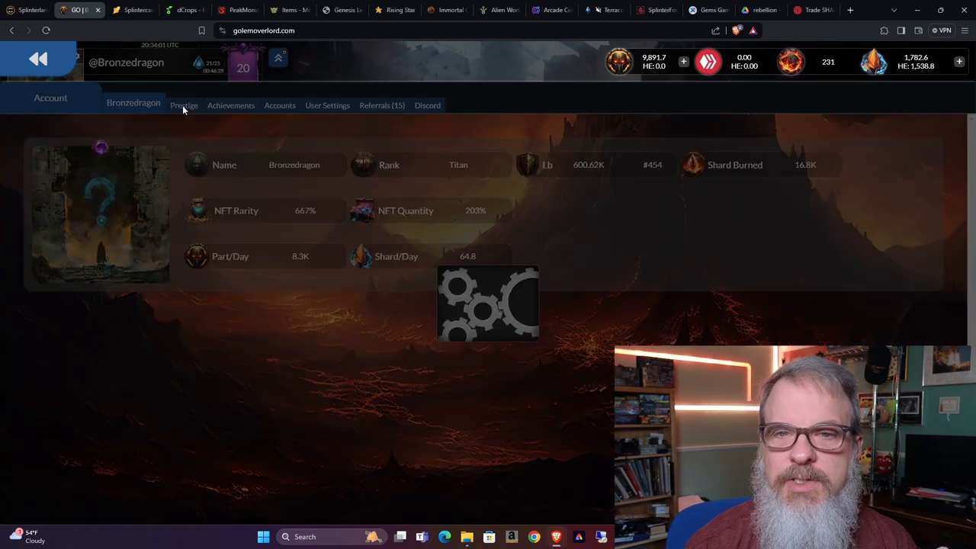
left_click(180, 105)
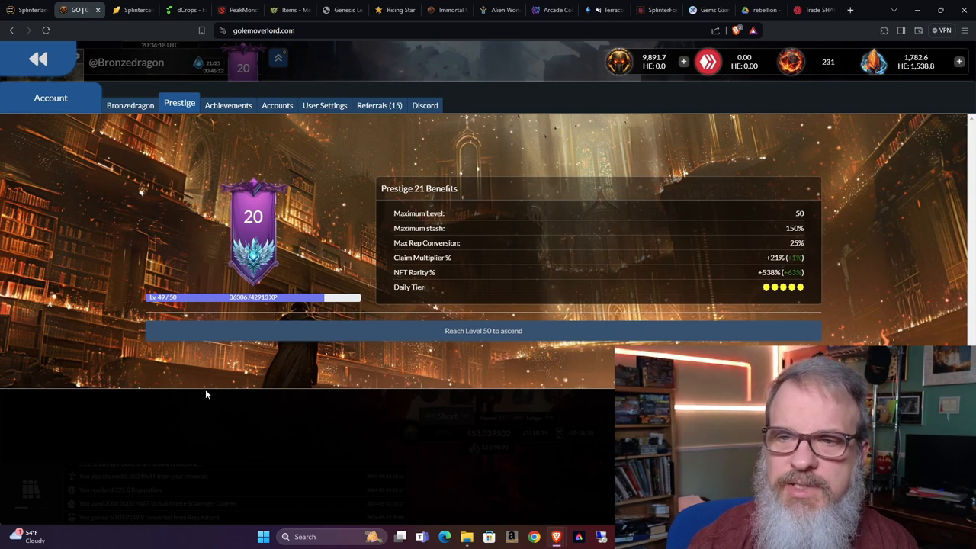
mouse_move(455, 208)
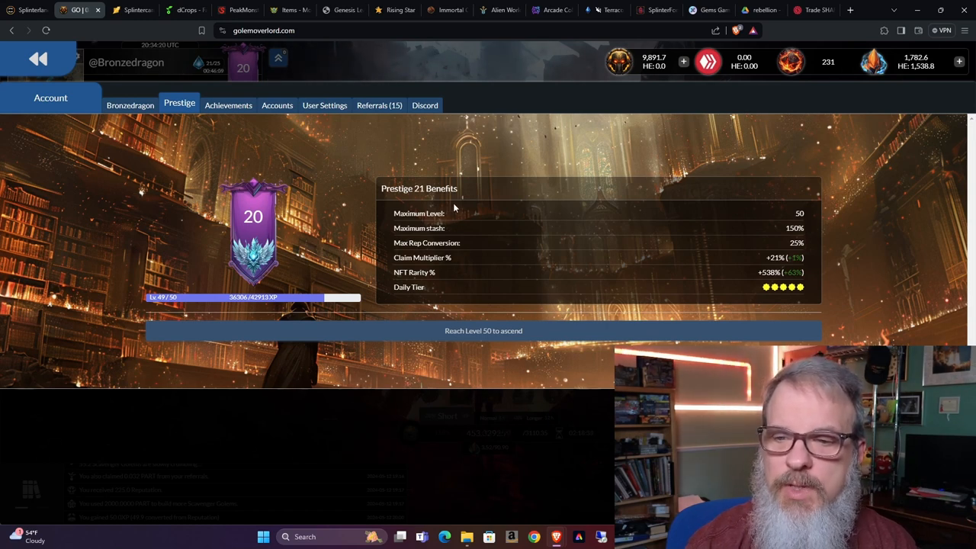
mouse_move(467, 226)
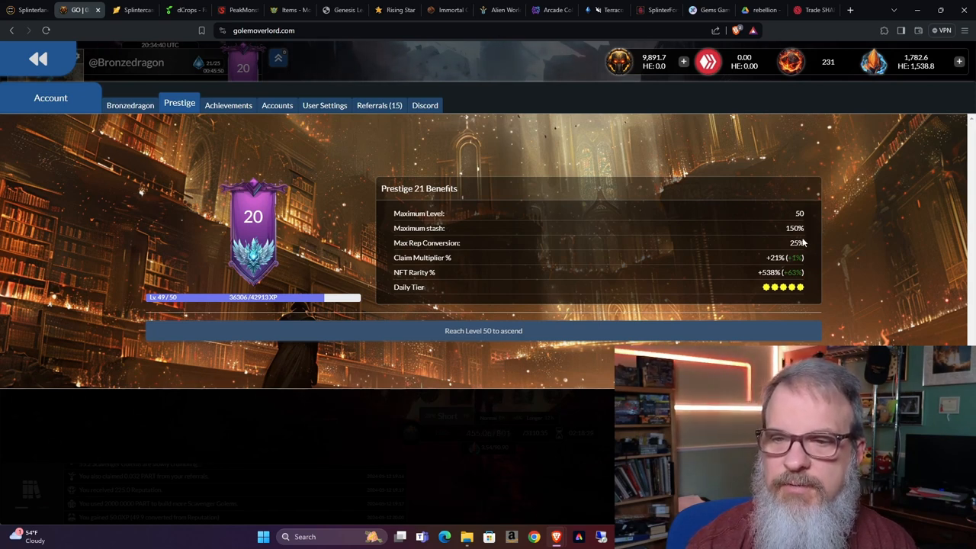
mouse_move(801, 248)
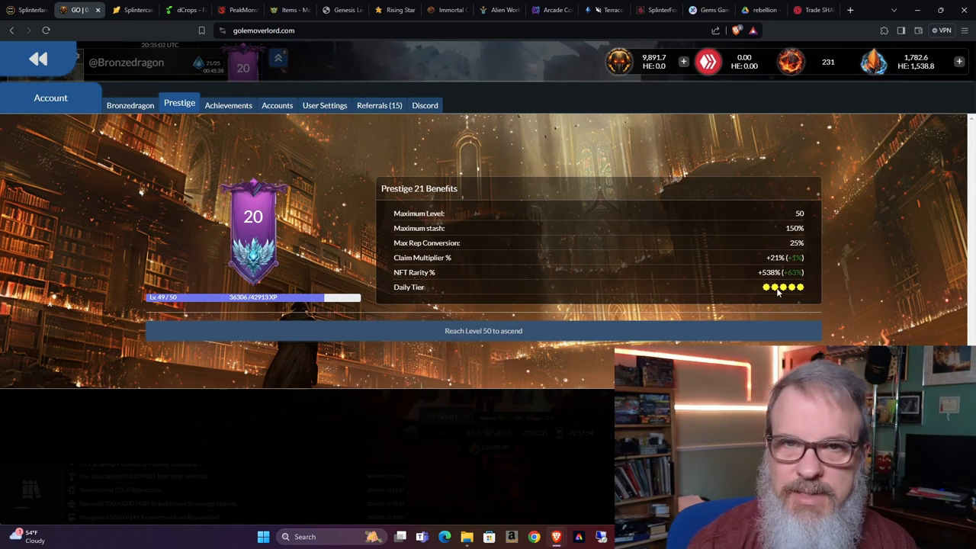
mouse_move(268, 152)
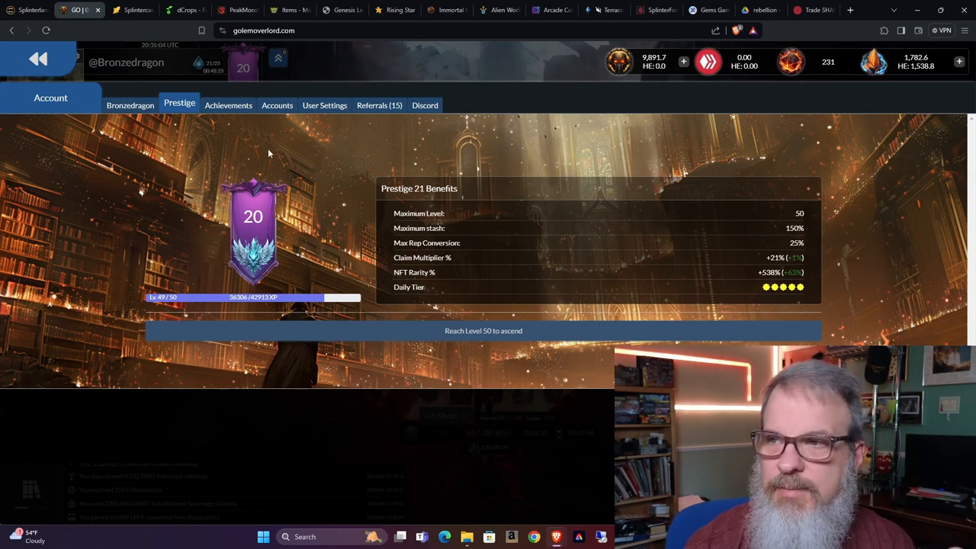
mouse_move(275, 152)
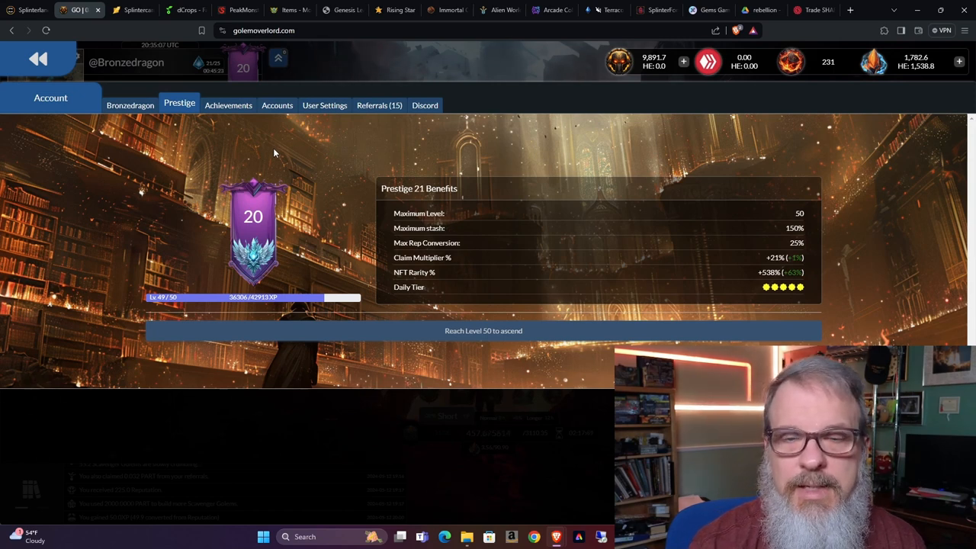
left_click(229, 105)
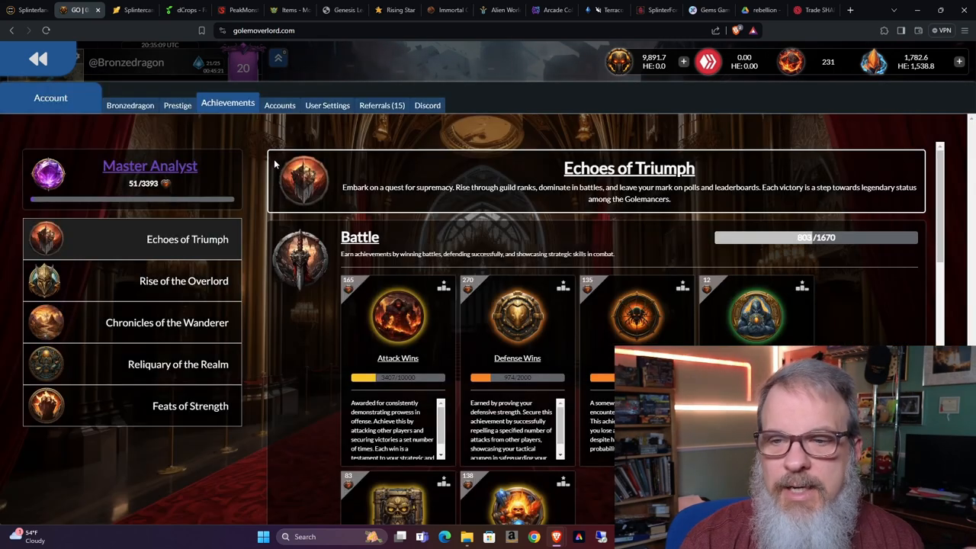
mouse_move(319, 180)
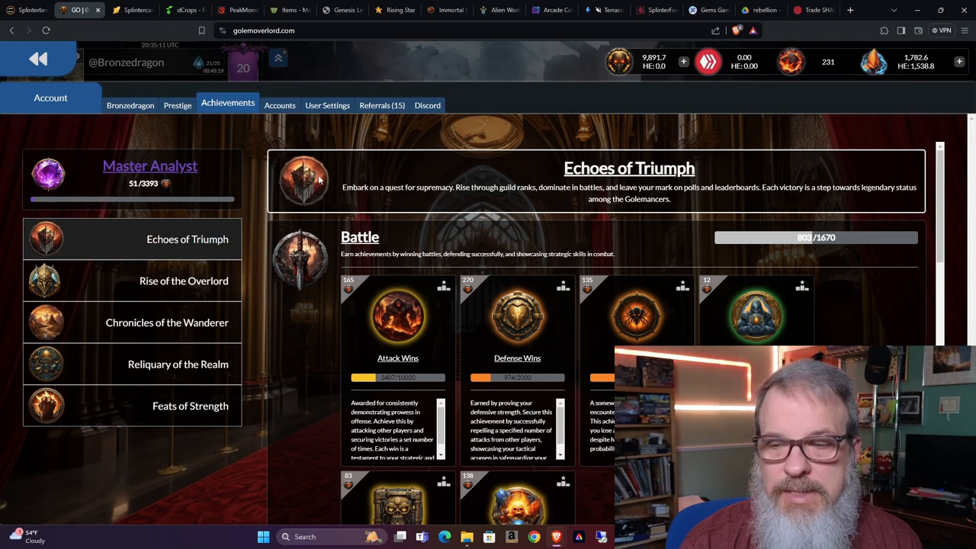